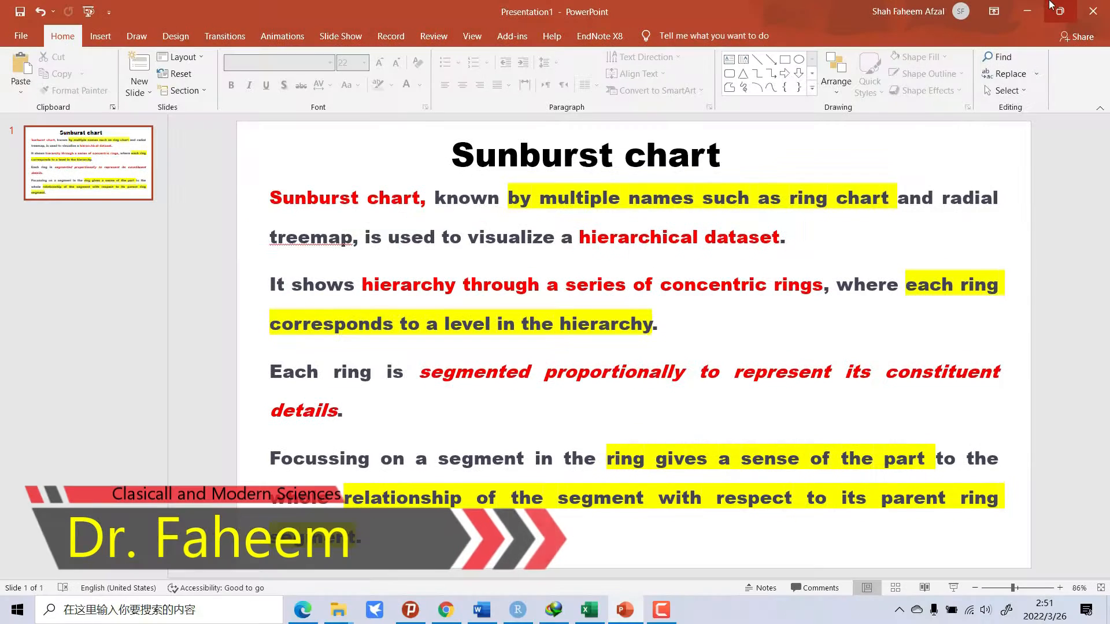
Minimize the PowerPoint window so the RStudio script becomes visible
{"action": "left_click", "coordinate": [517, 609]}
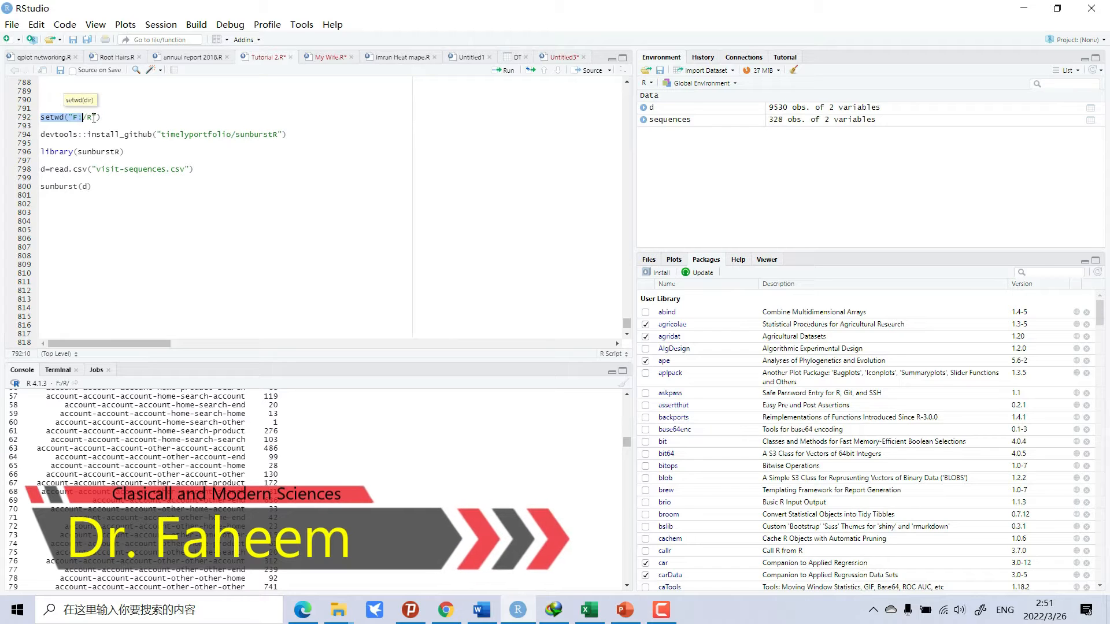
{"action": "left_click", "coordinate": [503, 70]}
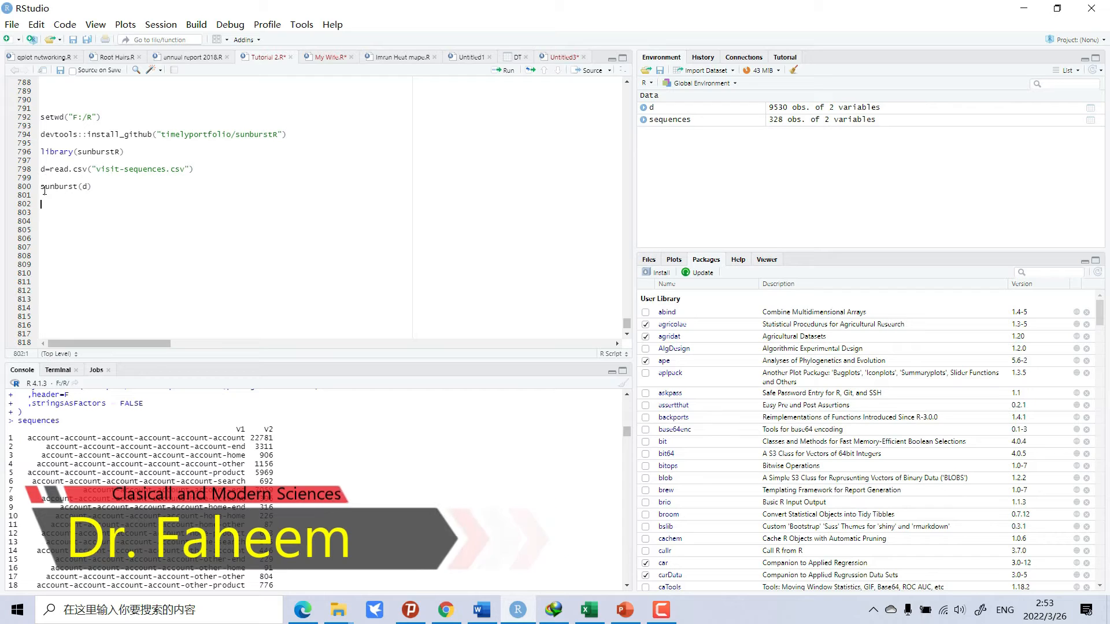
Run sunburst(d) to render the chart in the Viewer and enlarge it in a Zoom window
{"action": "left_click", "coordinate": [64, 186]}
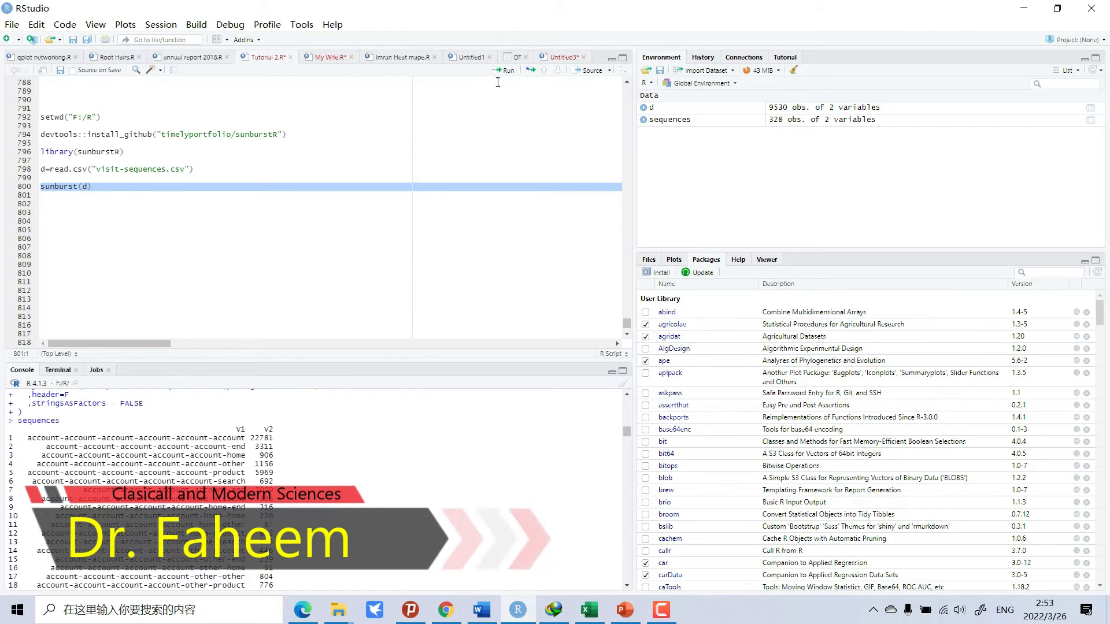
{"action": "left_click", "coordinate": [502, 69]}
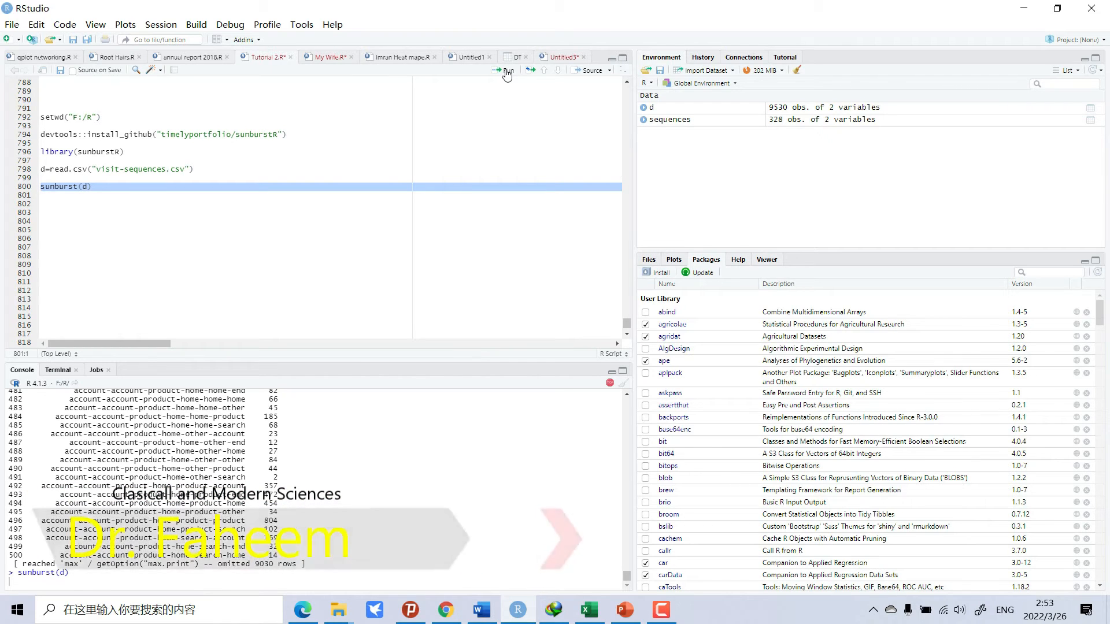
{"action": "mouse_move", "coordinate": [499, 70]}
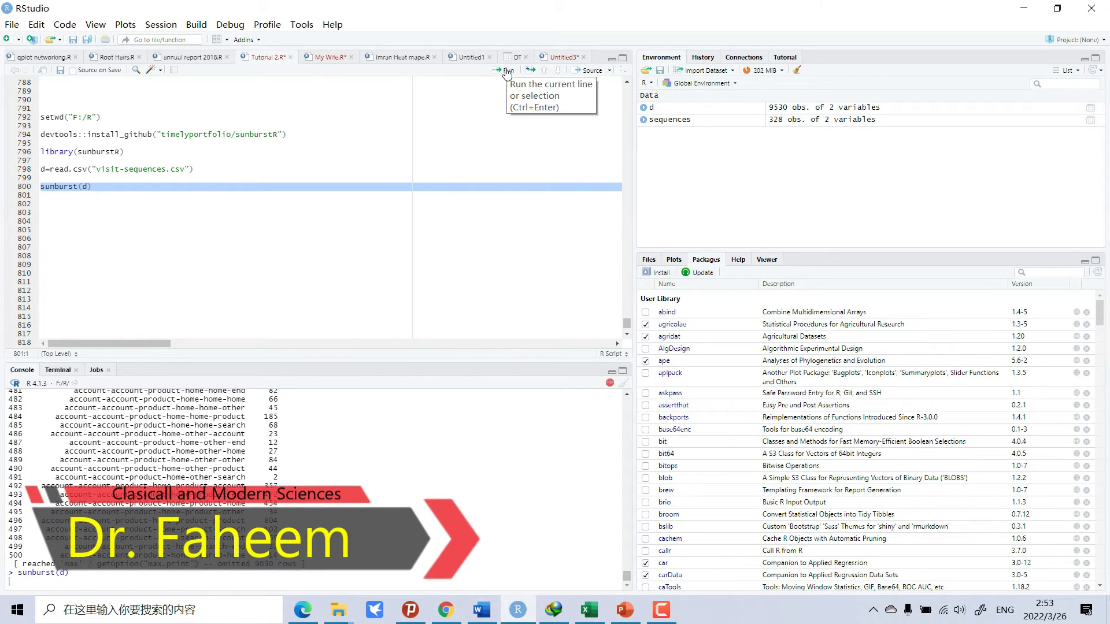
{"action": "mouse_move", "coordinate": [498, 225]}
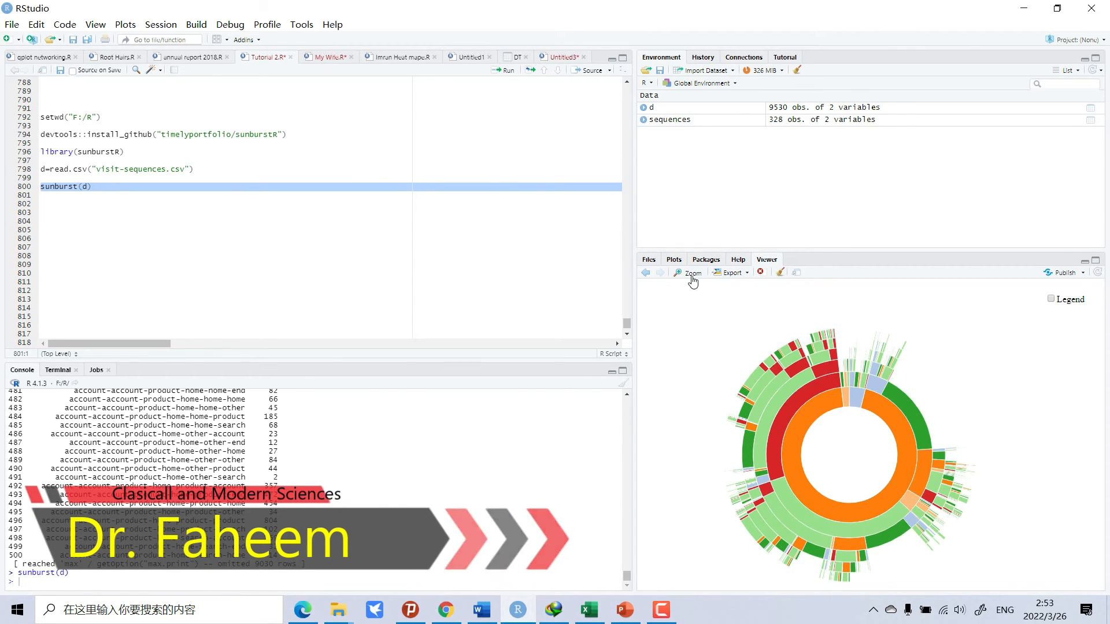
{"action": "left_click", "coordinate": [689, 273]}
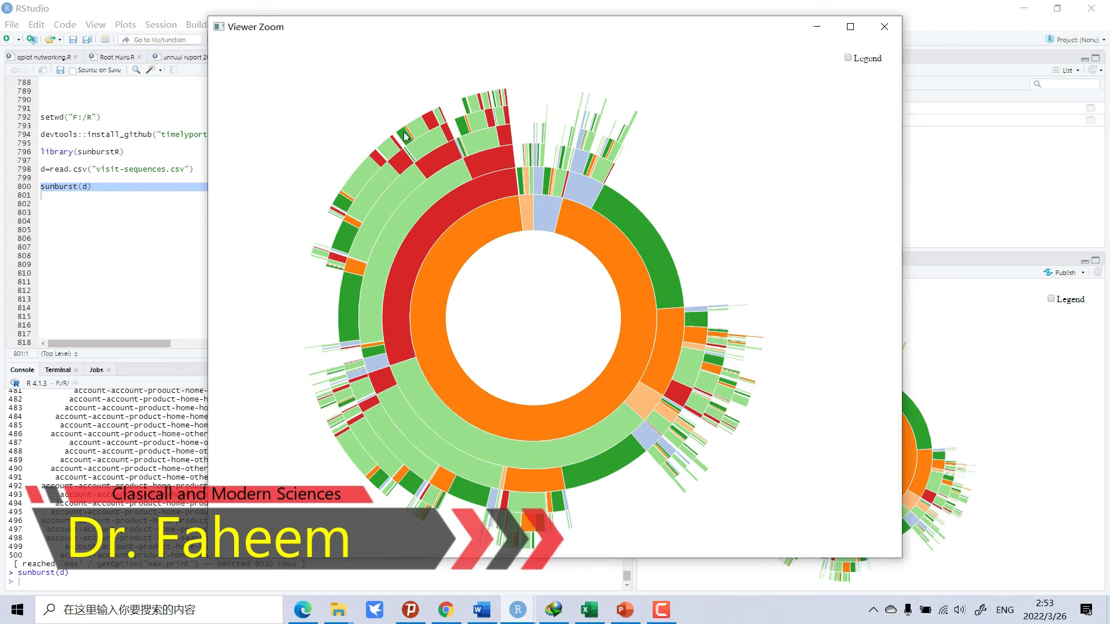